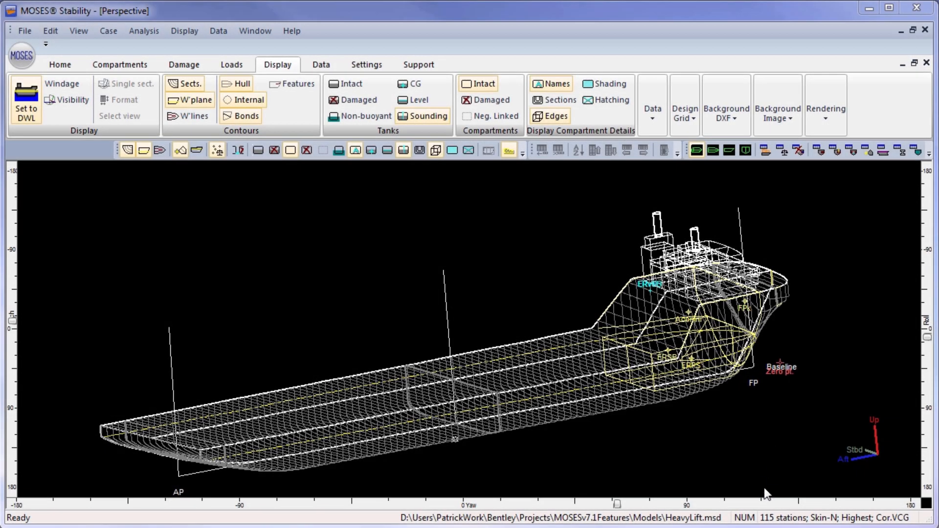
pyautogui.moveTo(657, 466)
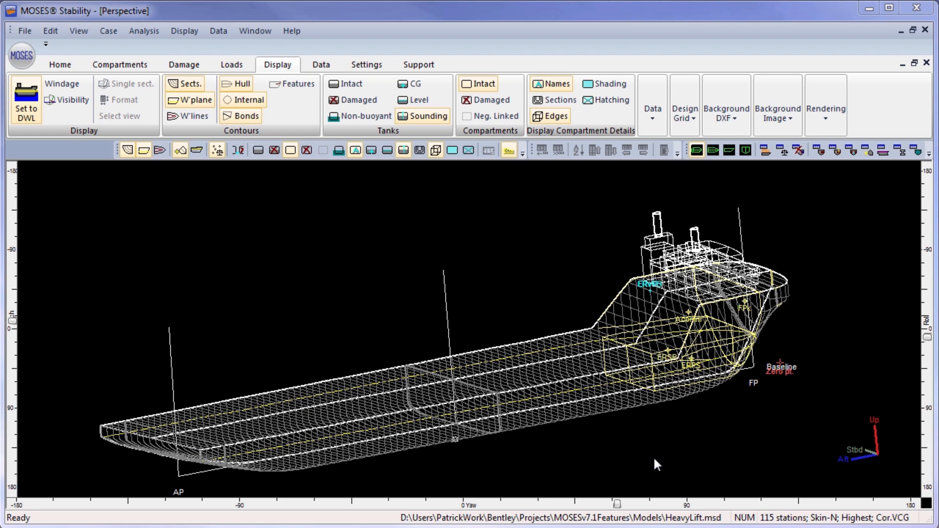
pyautogui.moveTo(601, 381)
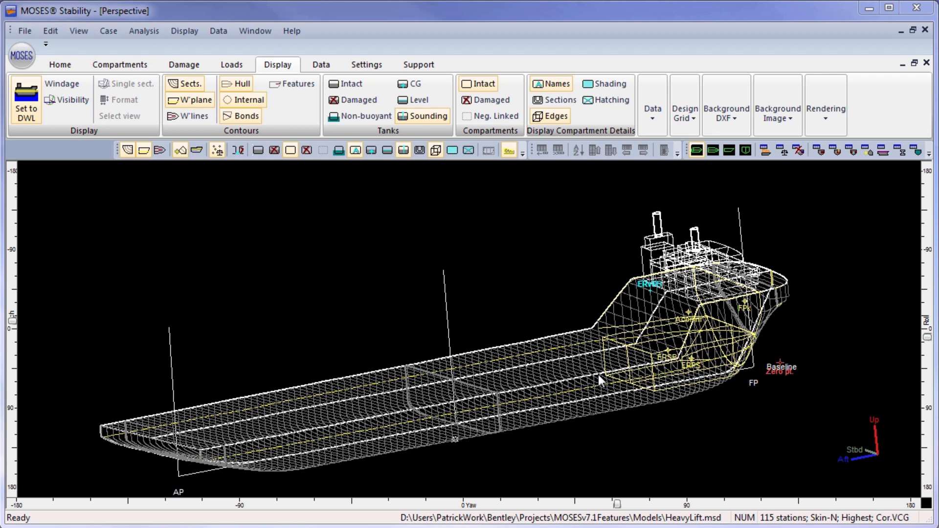
pyautogui.moveTo(816, 187)
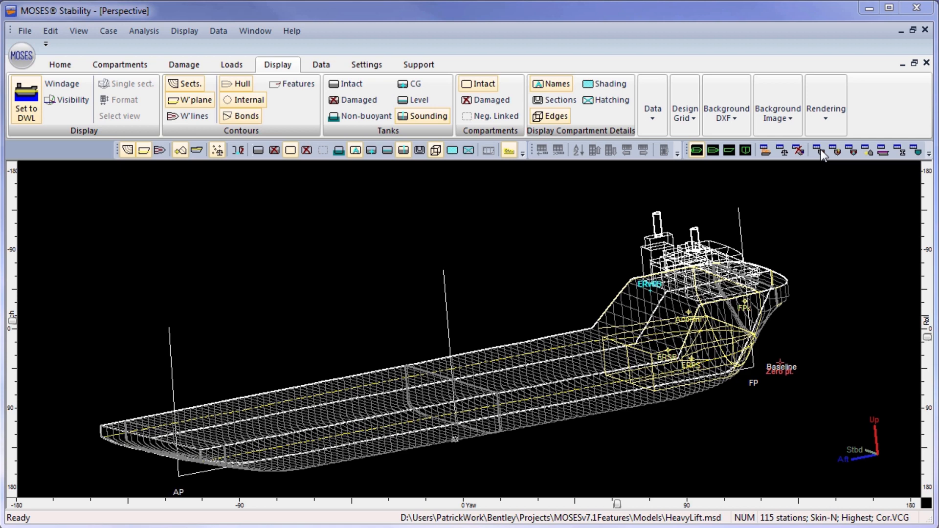
# Step: Review the compartment definitions, then list the downflooding key points ERvPS and ERvSB
pyautogui.click(816, 150)
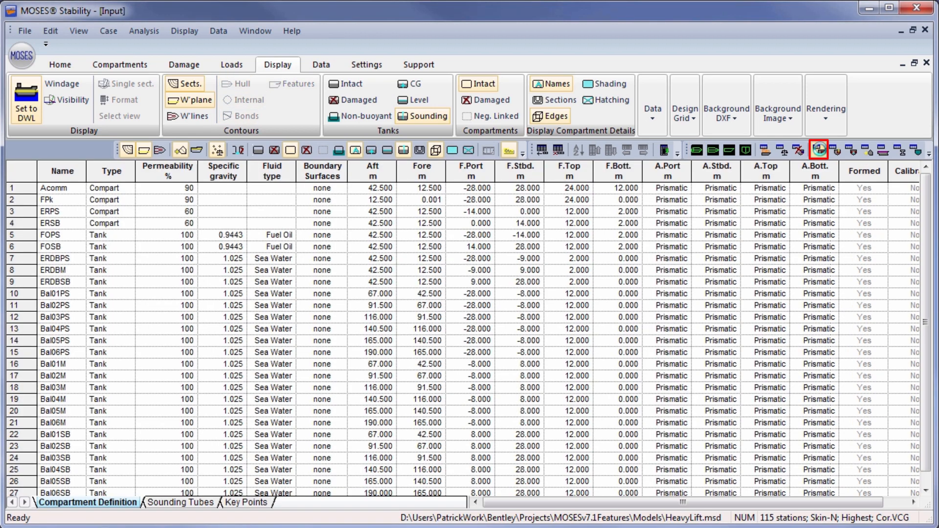
pyautogui.click(819, 150)
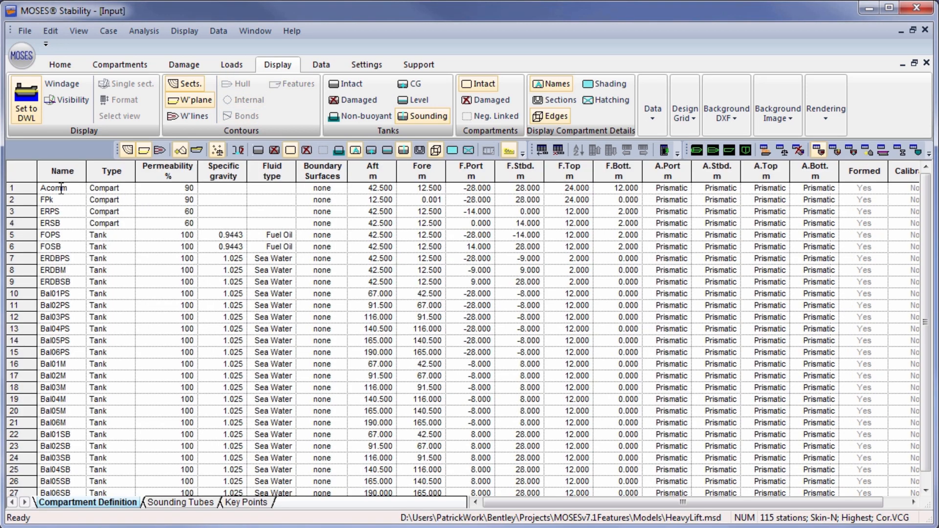
pyautogui.moveTo(107, 201)
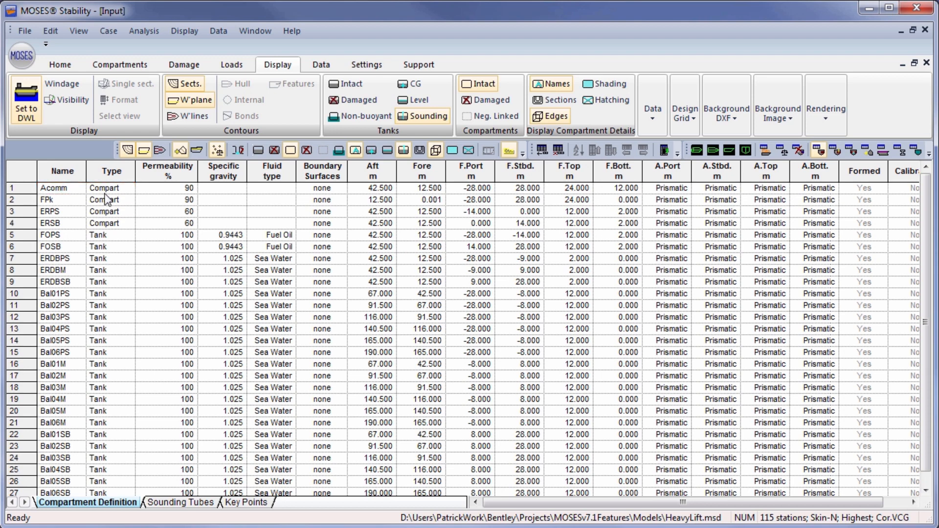
pyautogui.moveTo(125, 244)
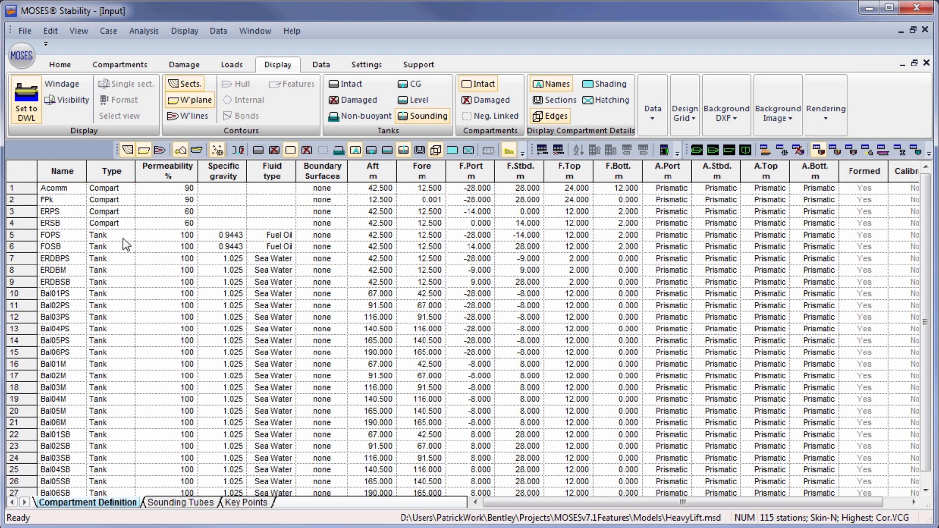
pyautogui.moveTo(250, 242)
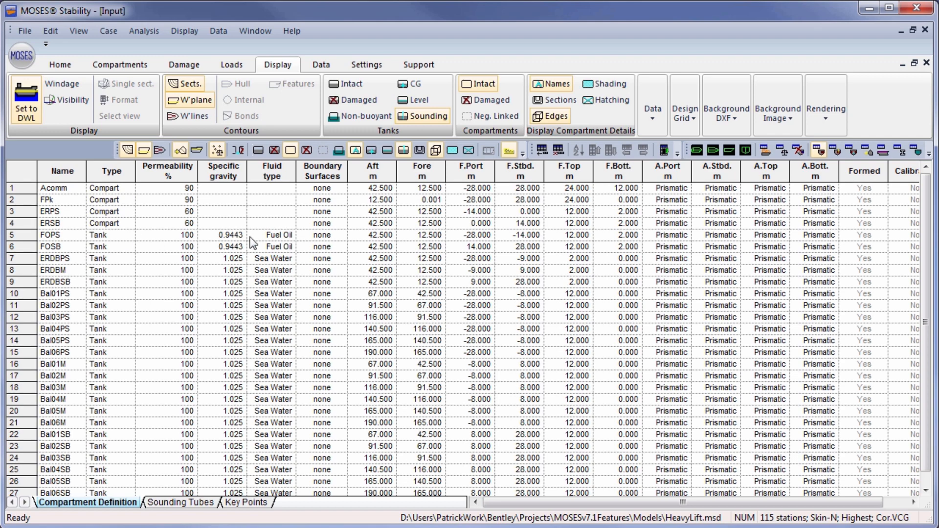
pyautogui.click(273, 234)
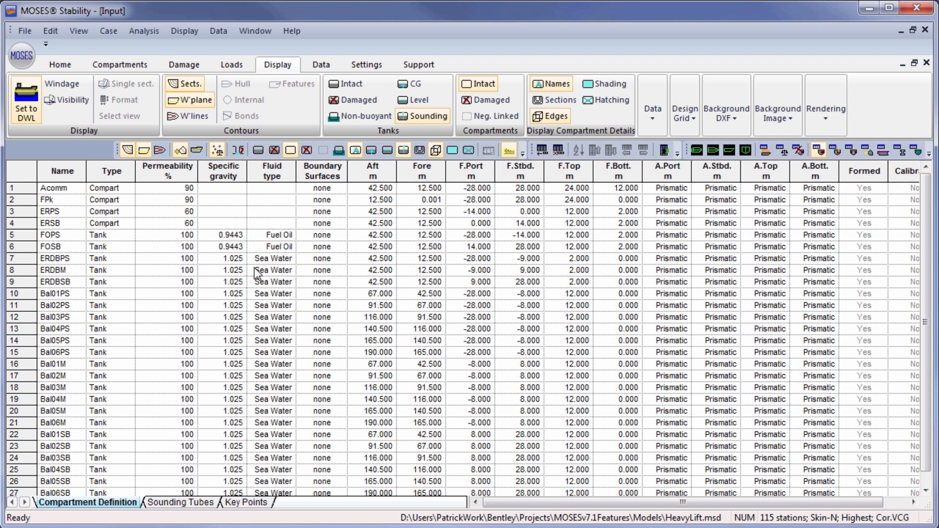
pyautogui.moveTo(318, 298)
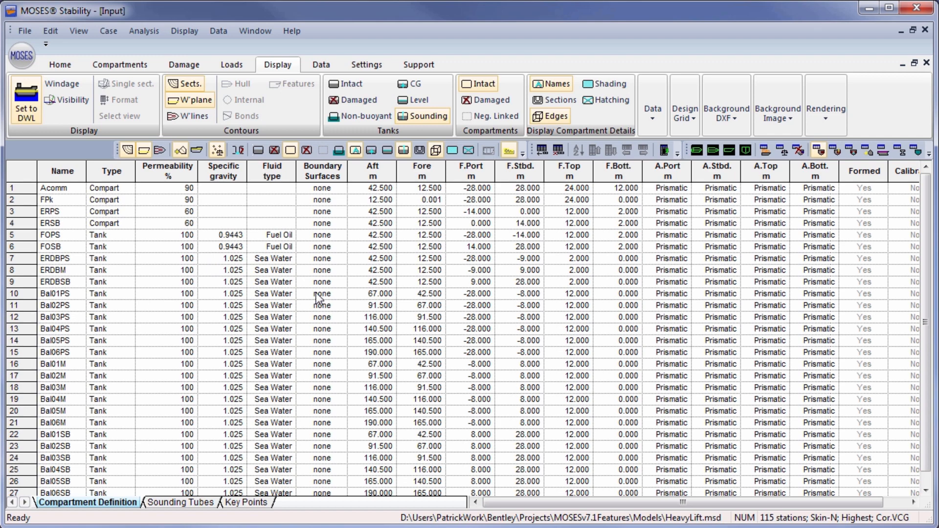
pyautogui.moveTo(427, 267)
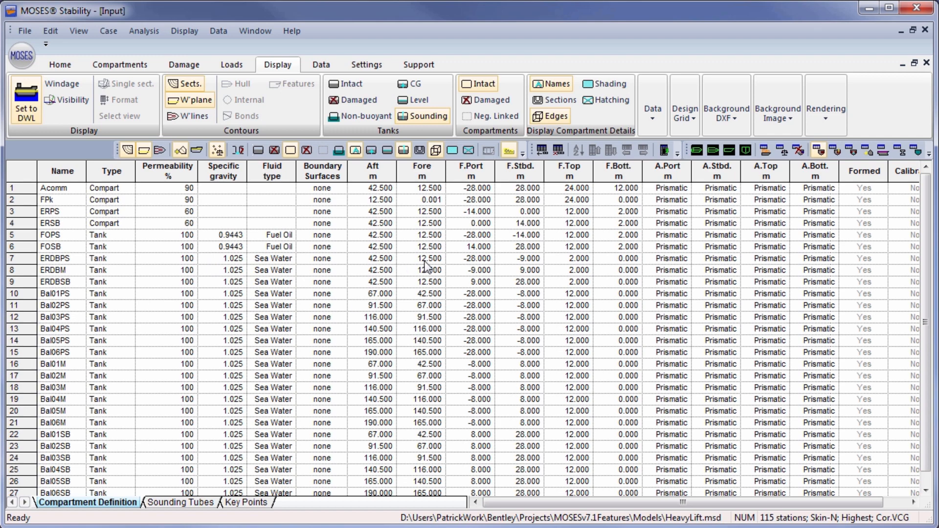
pyautogui.moveTo(475, 272)
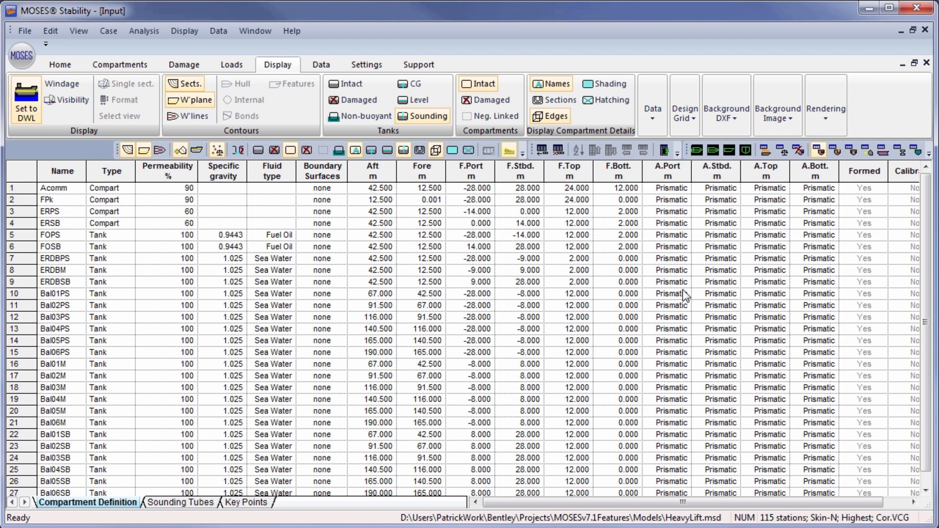
pyautogui.moveTo(714, 365)
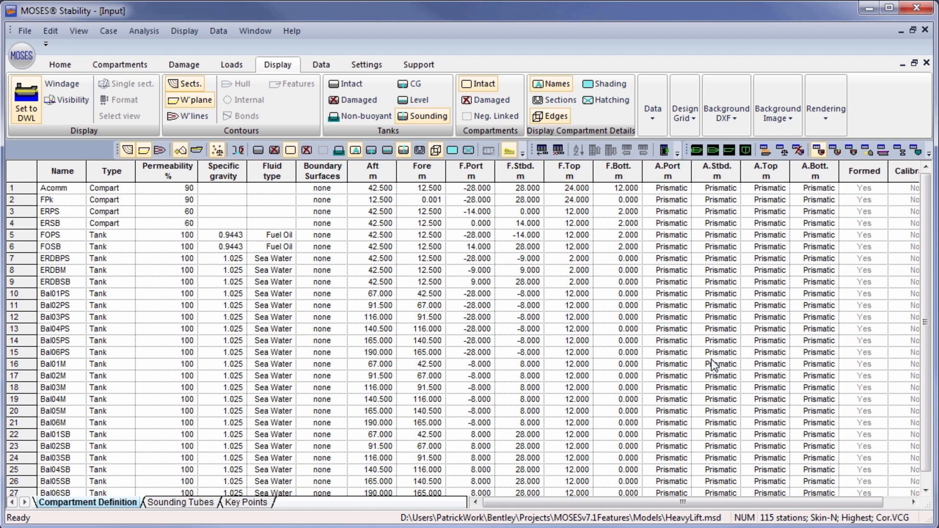
pyautogui.click(245, 502)
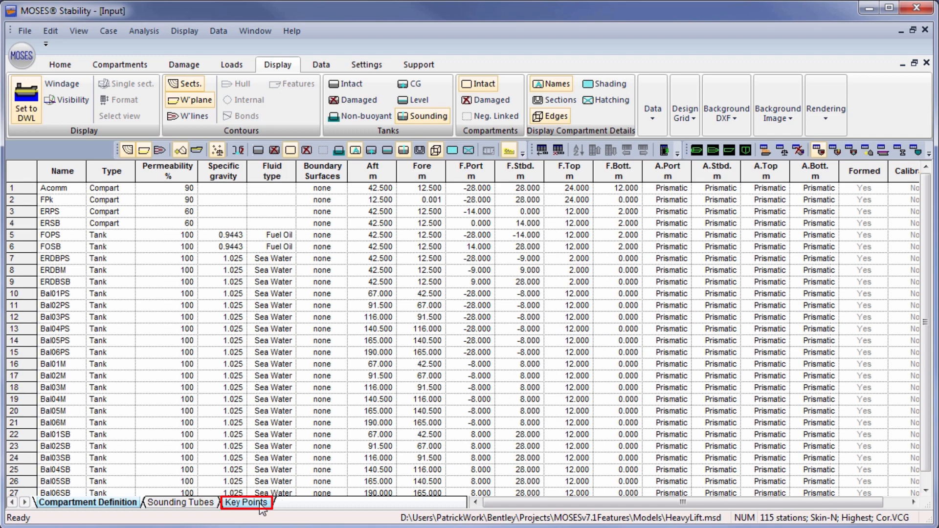
pyautogui.click(246, 501)
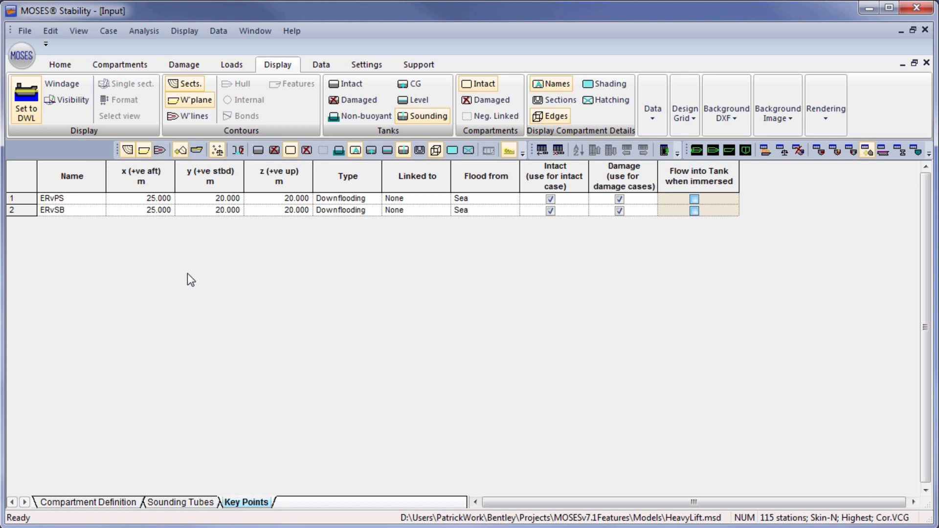
pyautogui.moveTo(280, 205)
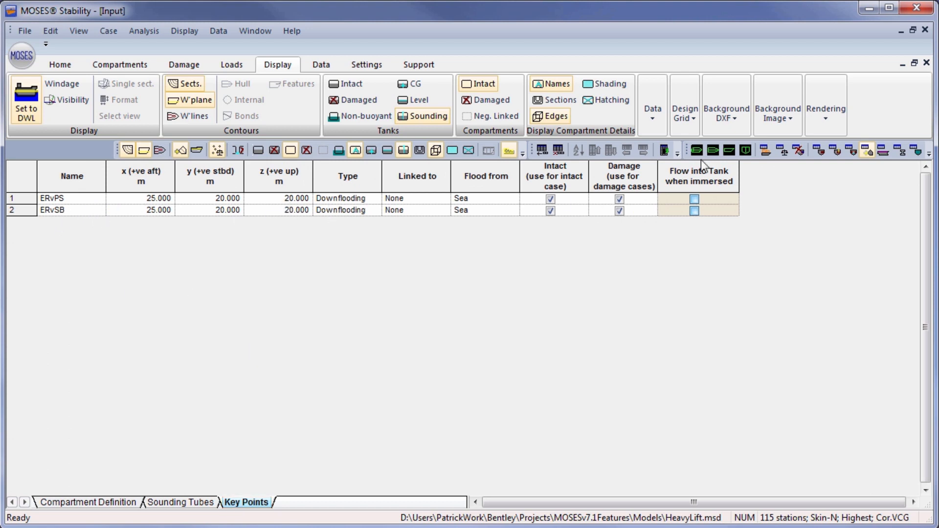
# Step: Display the HeavyLift vessel in 3D perspective with intact tank outlines on deck
pyautogui.click(695, 150)
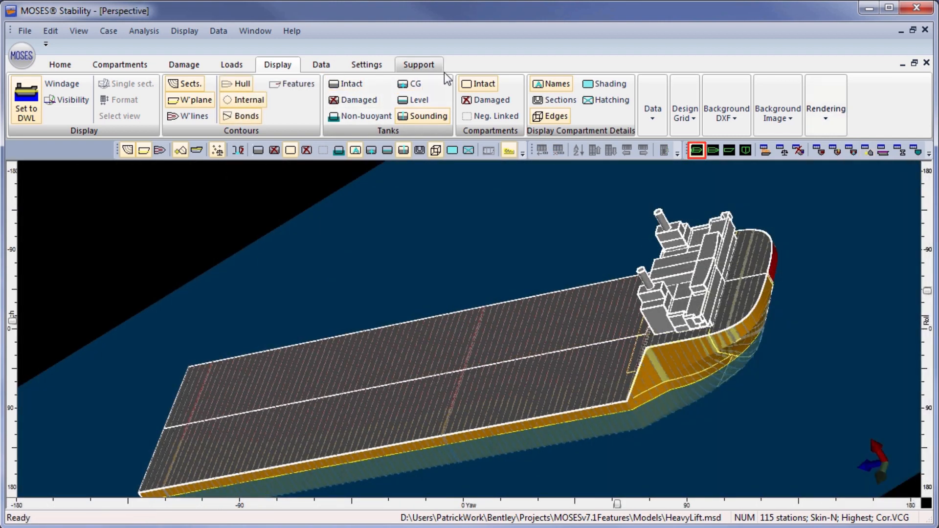
pyautogui.click(349, 83)
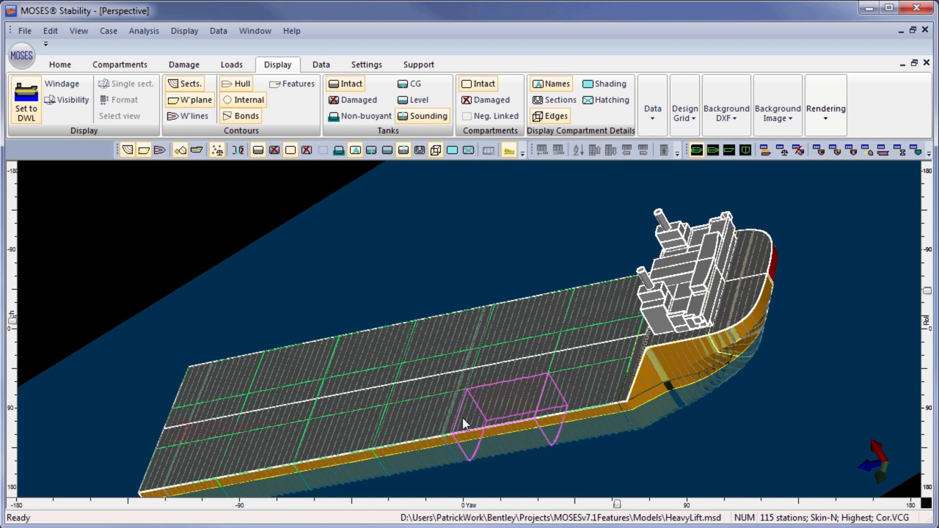
pyautogui.moveTo(428, 431)
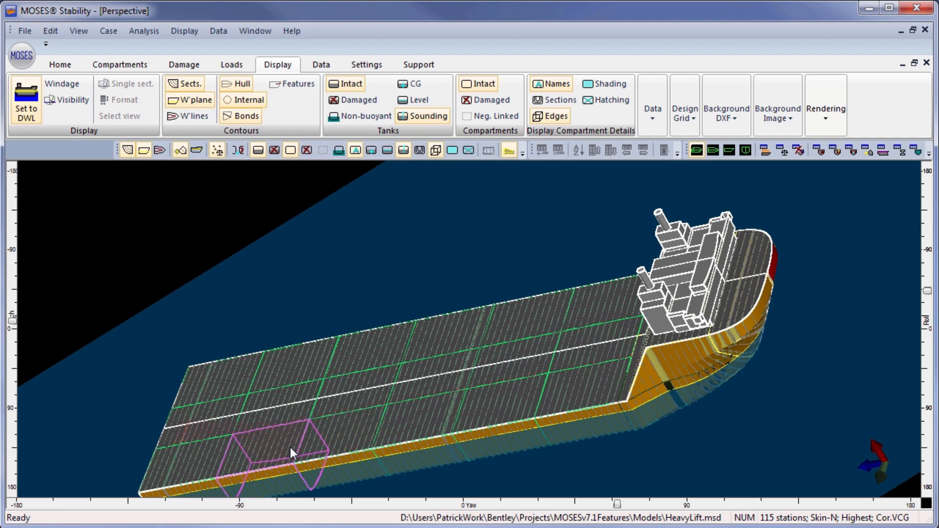
pyautogui.moveTo(925, 352)
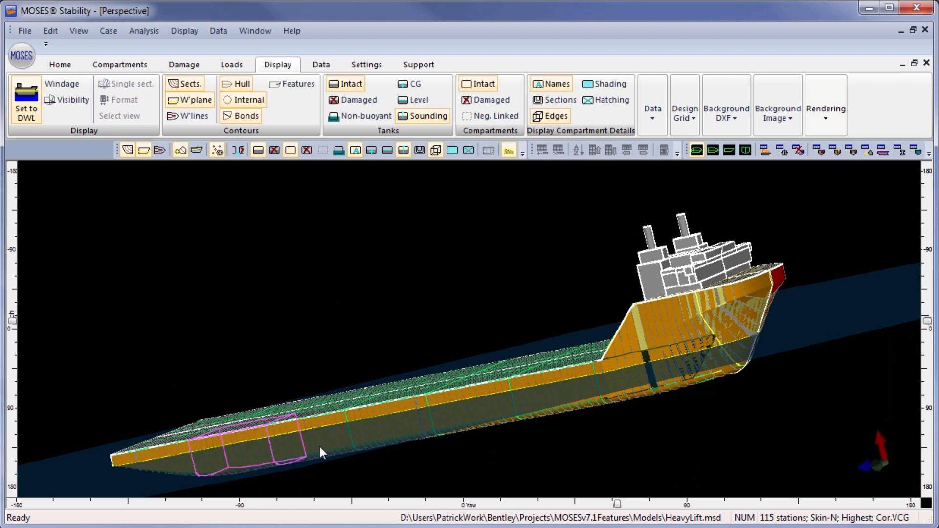
pyautogui.moveTo(343, 431)
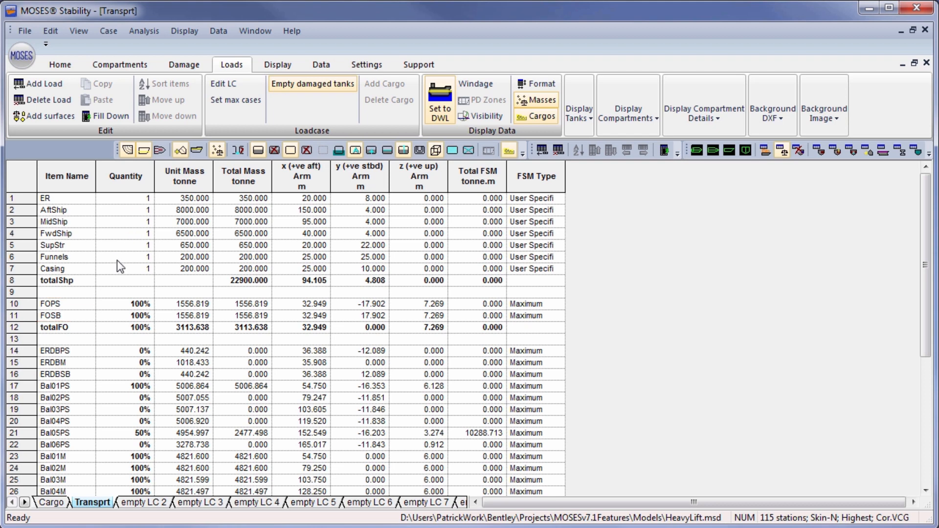
pyautogui.moveTo(180, 514)
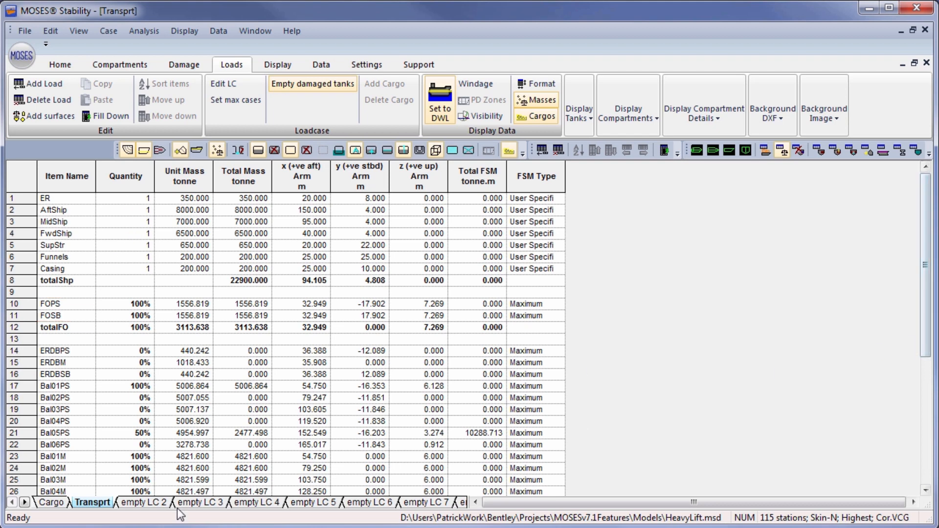
# Step: Open the empty Cargo load sheet
pyautogui.click(51, 503)
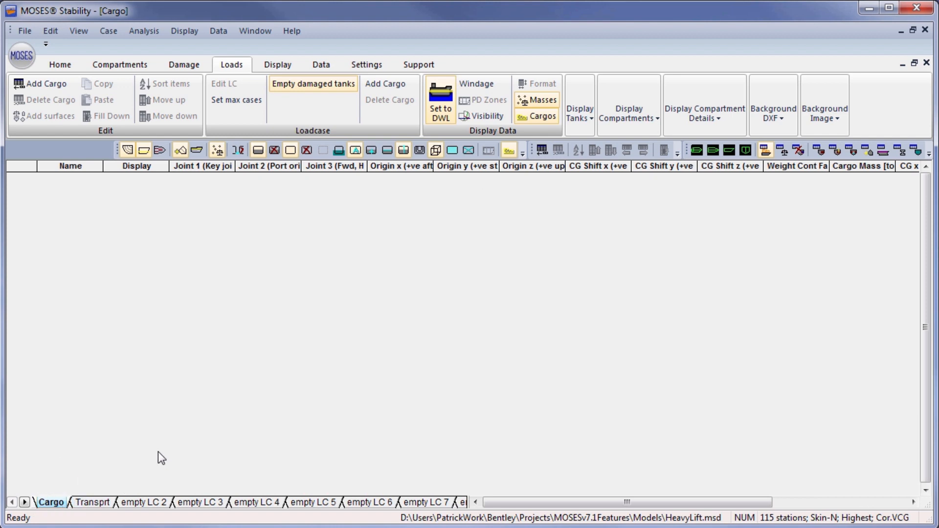
pyautogui.moveTo(366, 342)
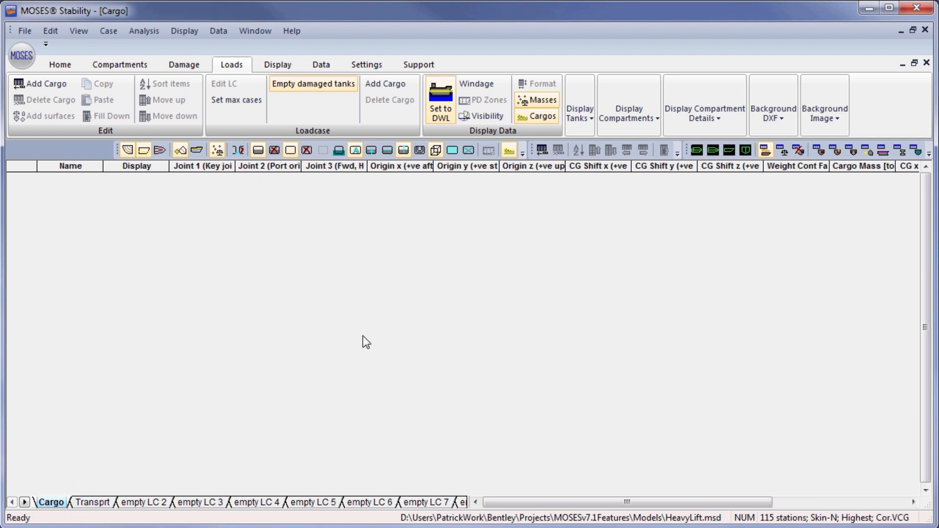
pyautogui.moveTo(142, 147)
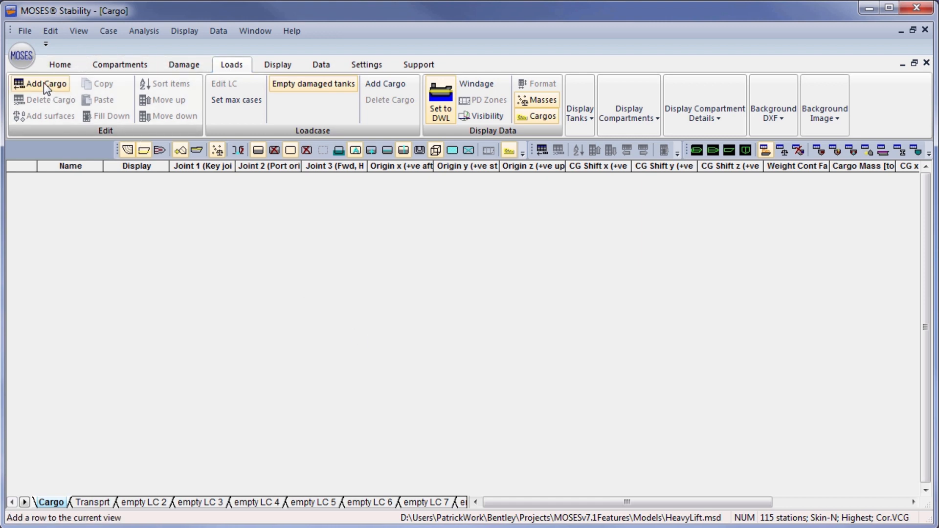
# Step: Start a new cargo item and load the Jacket cargo model file
pyautogui.click(39, 83)
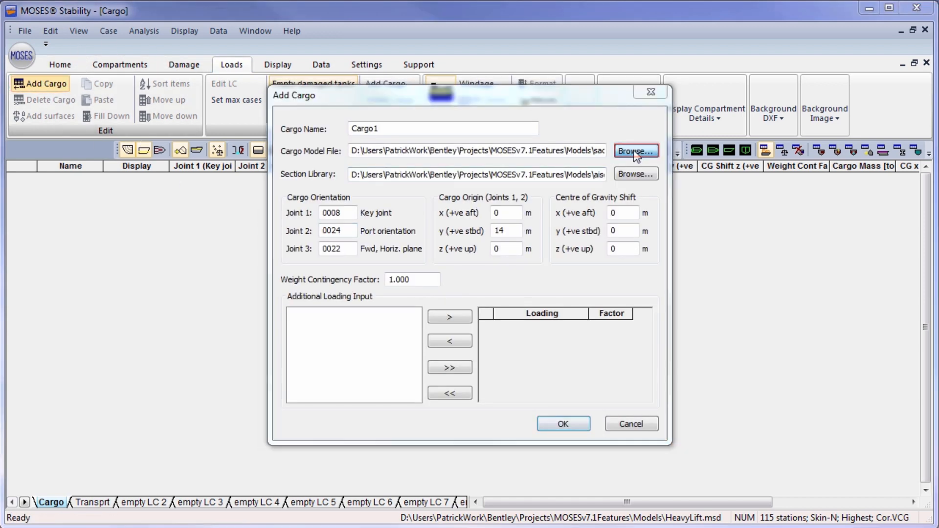
pyautogui.click(634, 150)
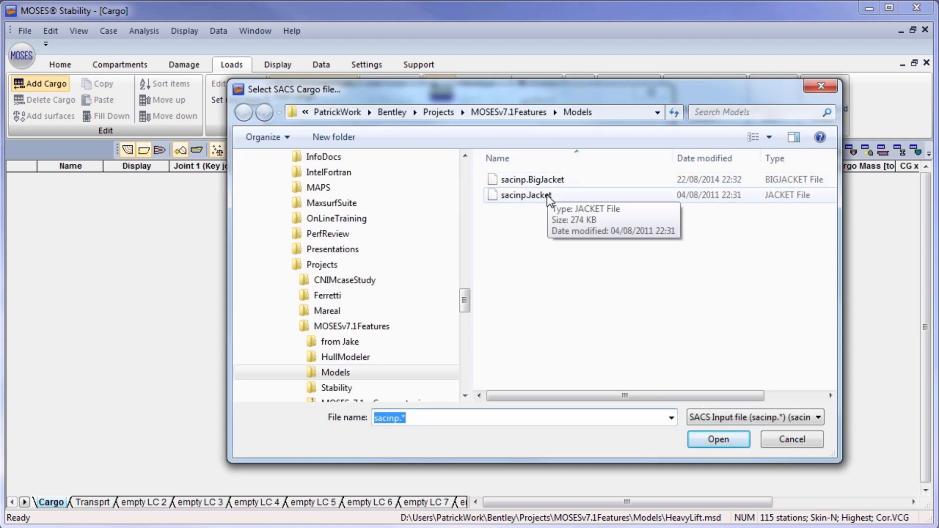
pyautogui.click(717, 439)
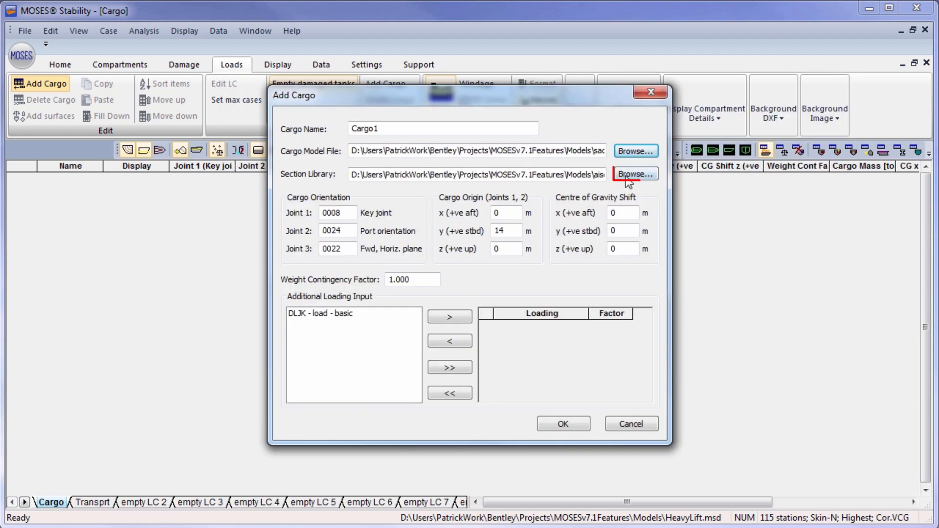
pyautogui.moveTo(534, 184)
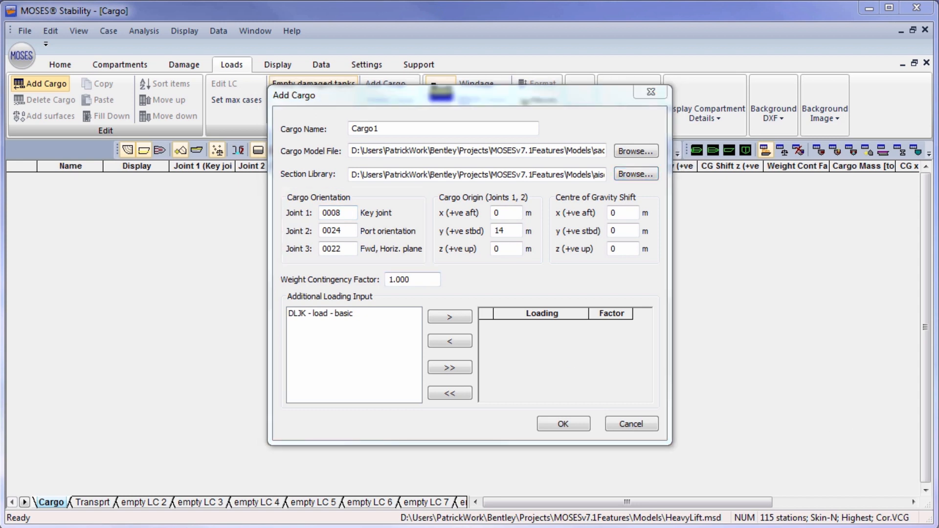
# Step: Set the cargo origin to (65, -2, 12) and attach the 'DLJK - load - basic' loading
pyautogui.click(506, 213)
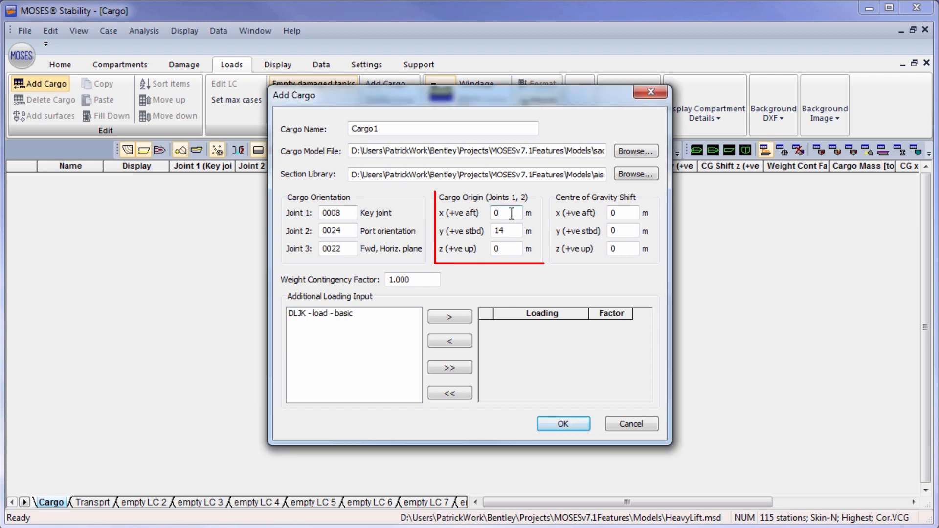
pyautogui.click(504, 213)
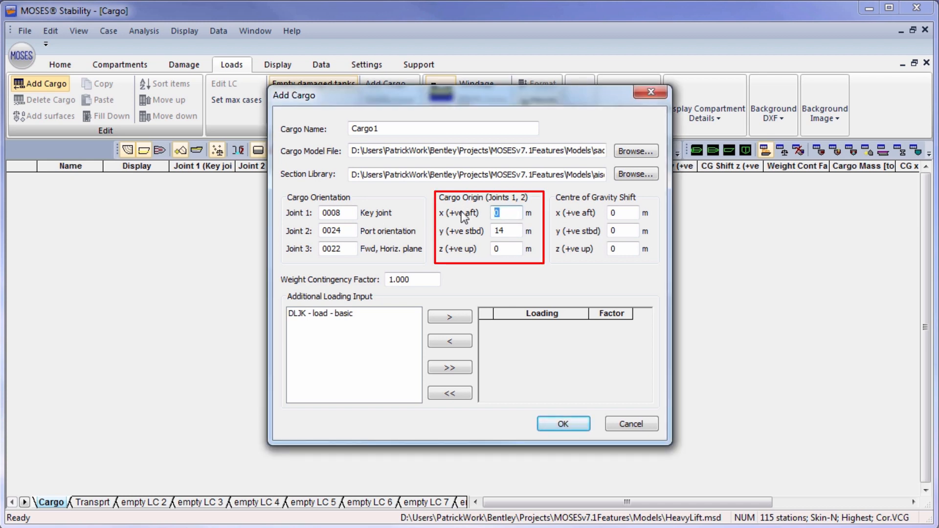
pyautogui.write('65')
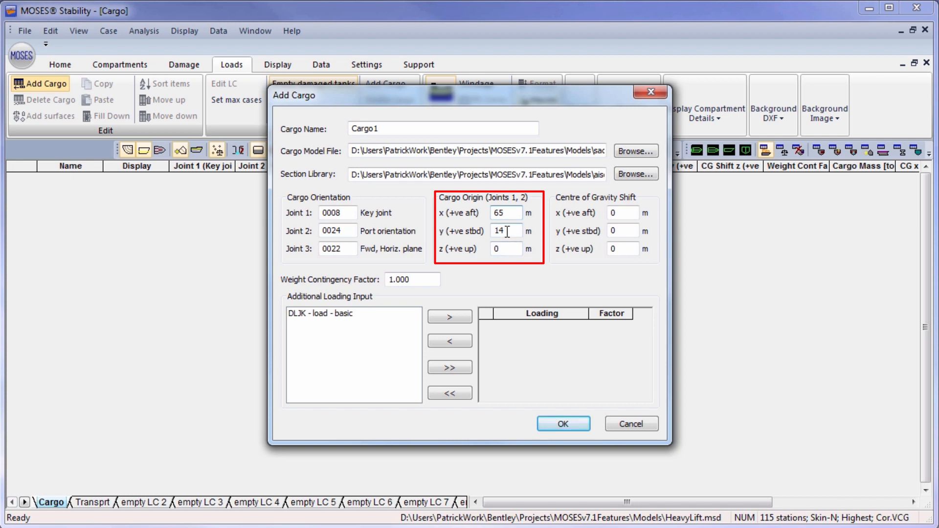
pyautogui.write('-2')
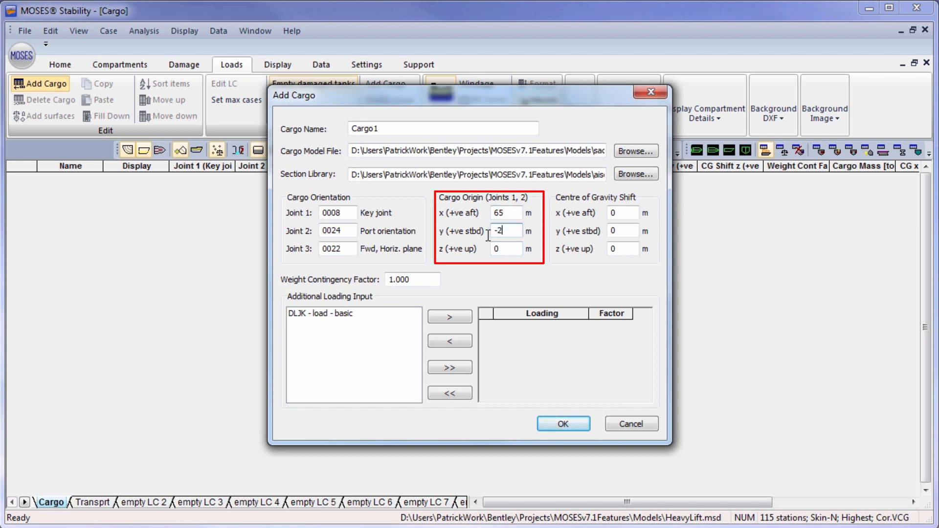
pyautogui.click(506, 248)
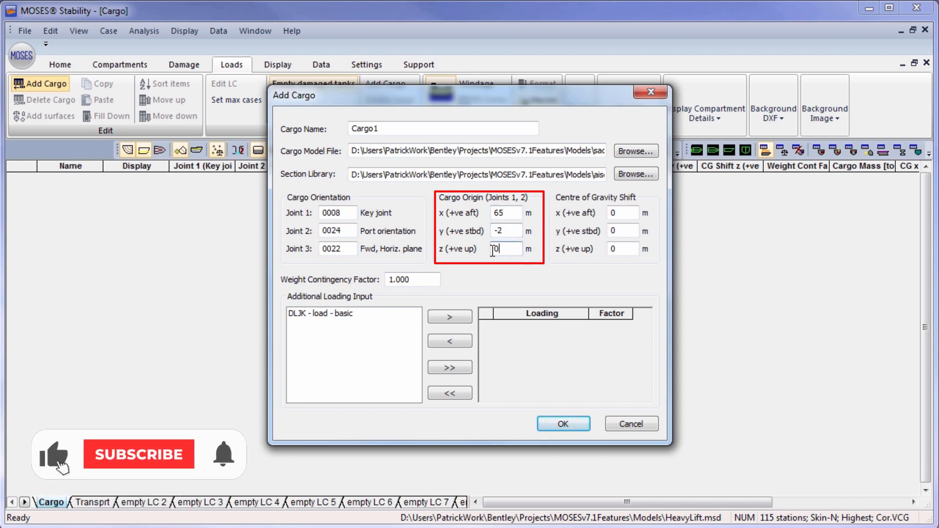
pyautogui.write('12')
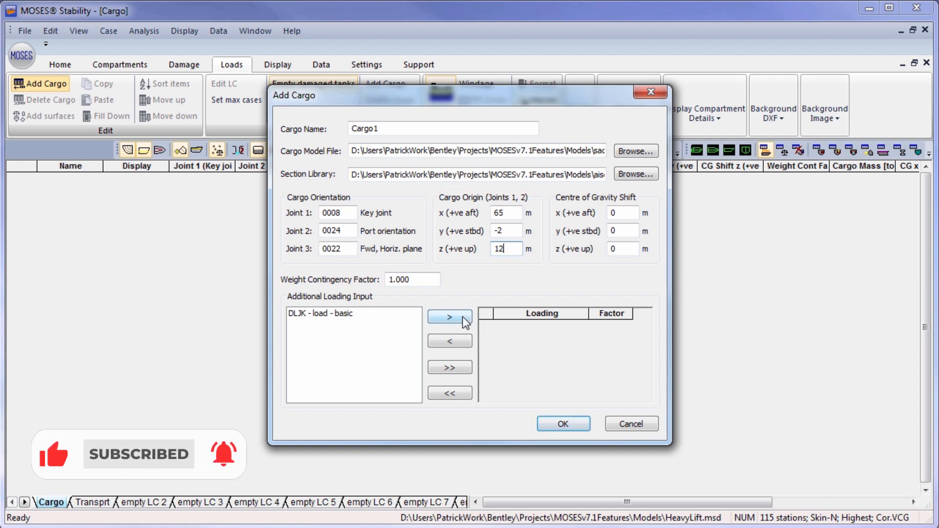
pyautogui.click(352, 312)
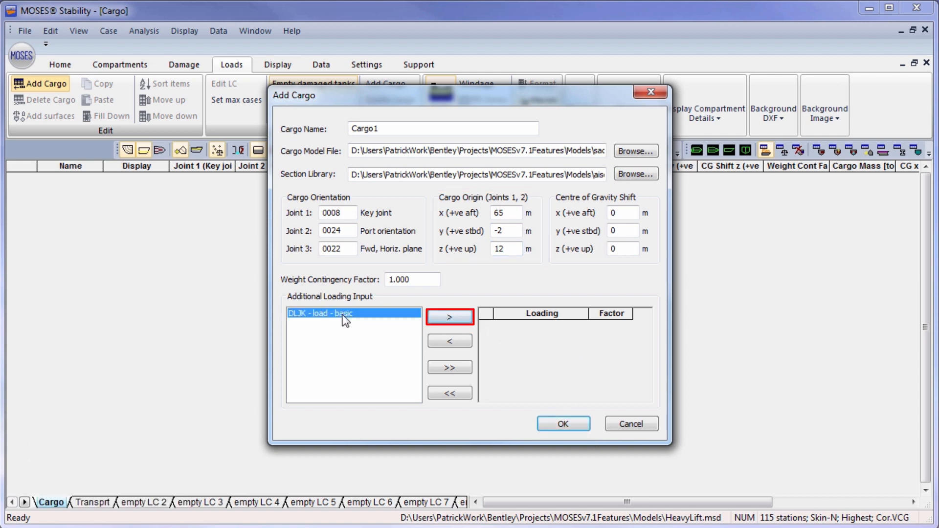
pyautogui.click(448, 316)
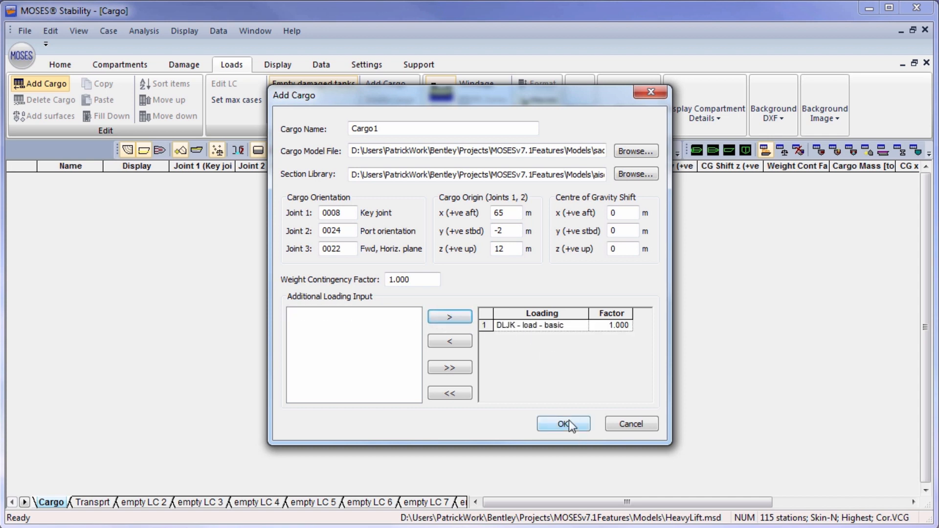
# Step: Create Cargo1 (mass 2380.163) and change its origin x to 50.000 m
pyautogui.click(561, 424)
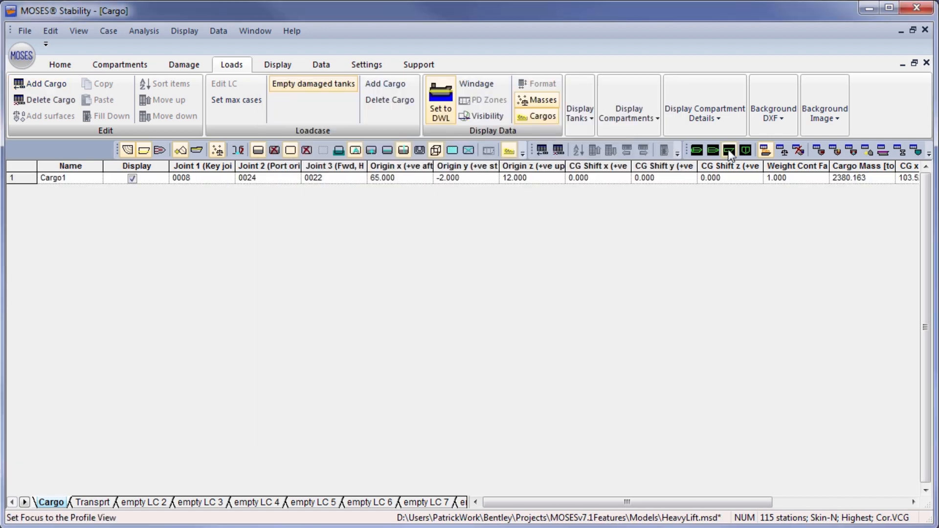
pyautogui.click(723, 149)
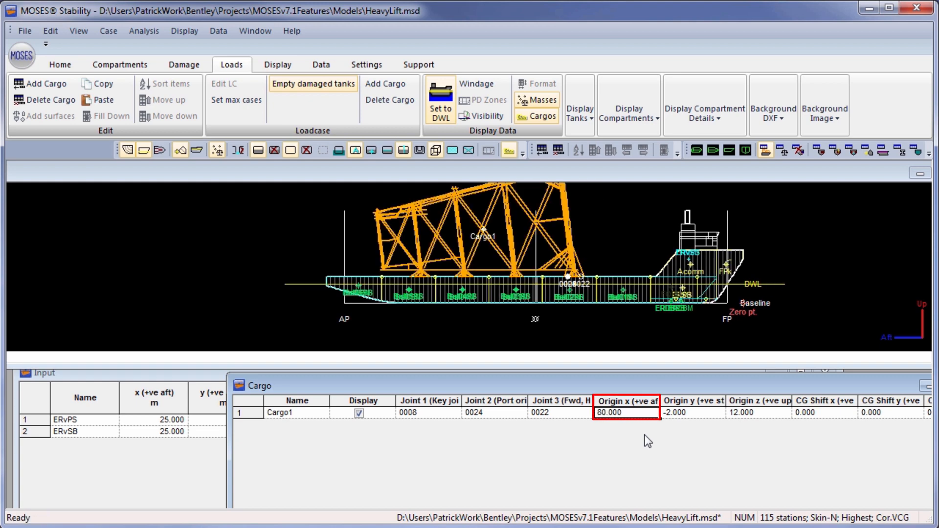
pyautogui.write('50.000')
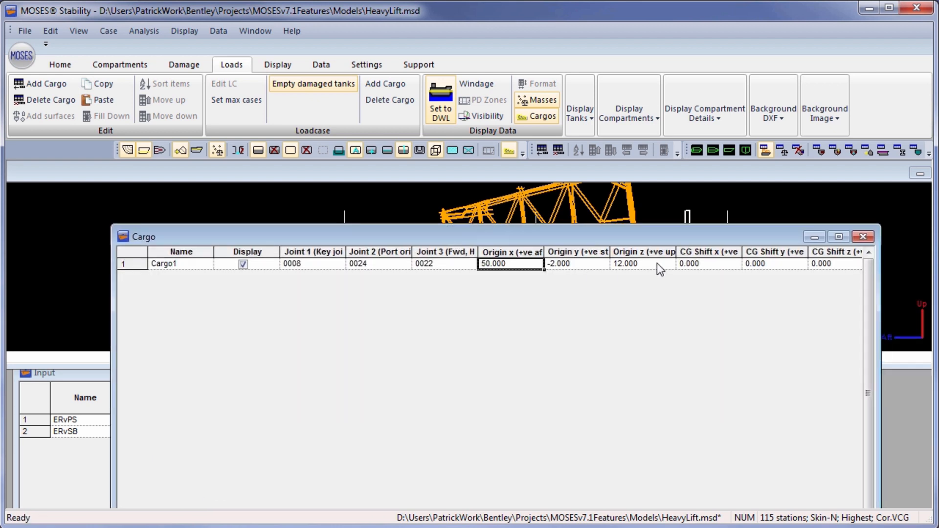
pyautogui.click(838, 235)
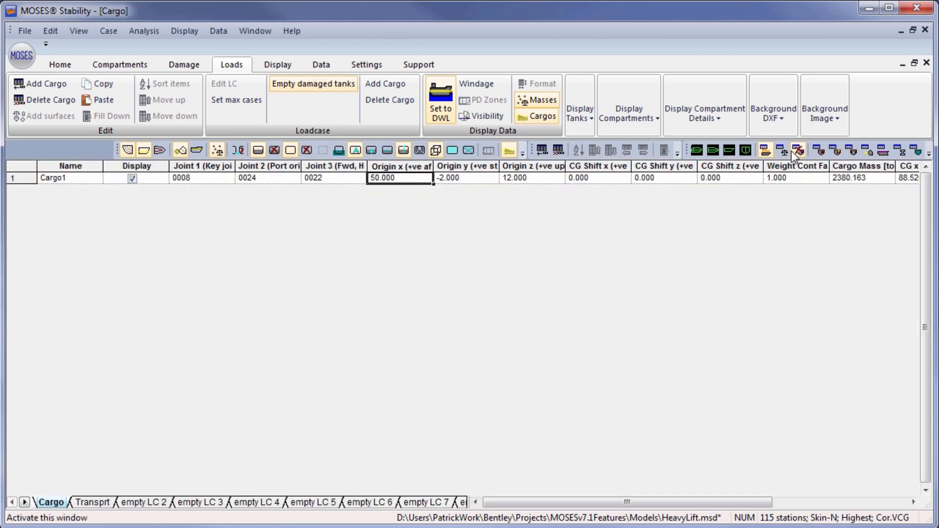
# Step: Enter Cargo1 in the Transprt load case, raising total mass to 70600.495 t
pyautogui.click(91, 505)
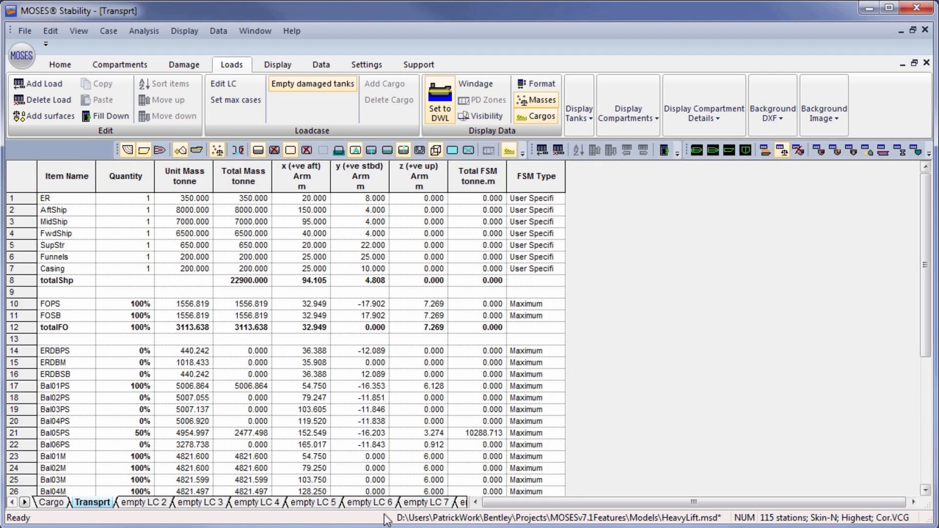
pyautogui.click(51, 503)
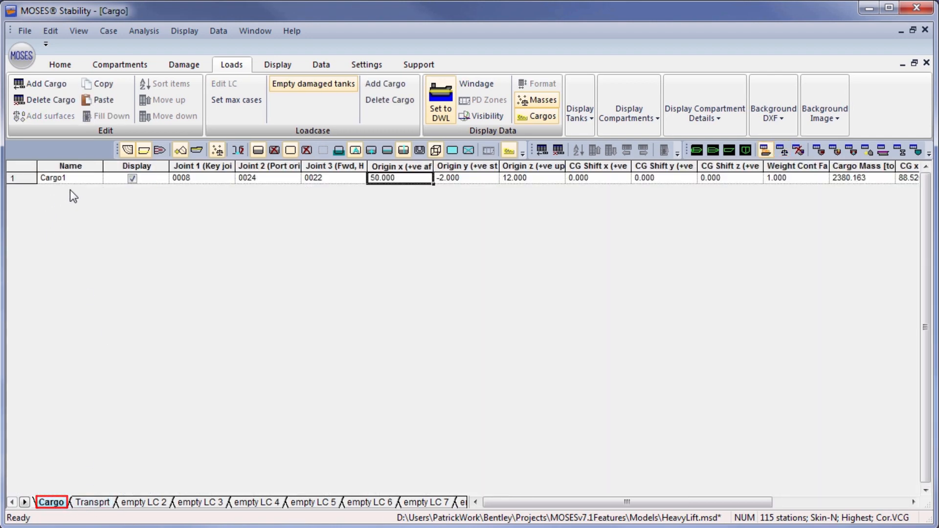
pyautogui.click(93, 503)
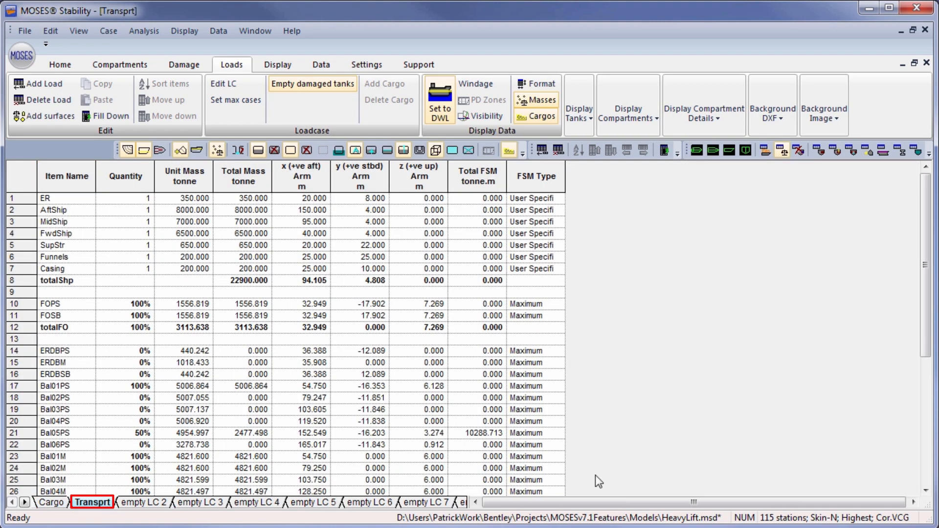
pyautogui.scroll(-3)
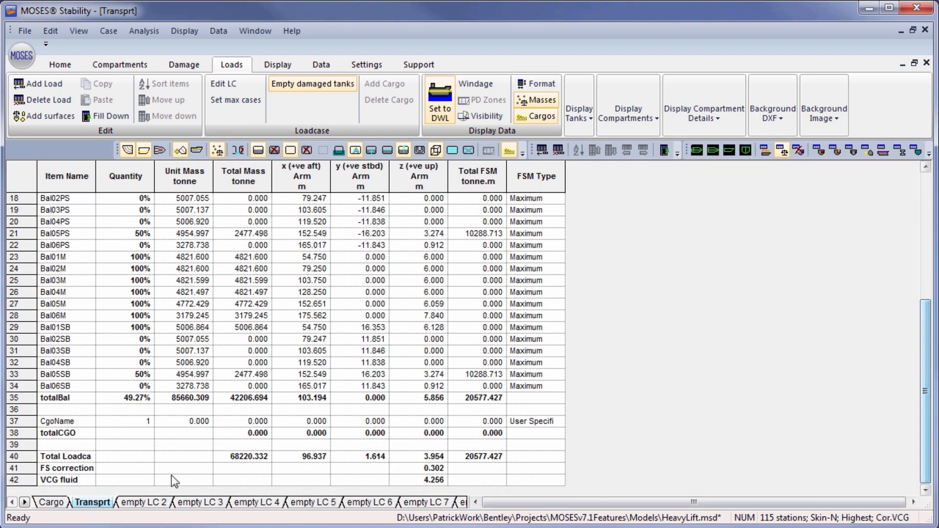
pyautogui.click(57, 421)
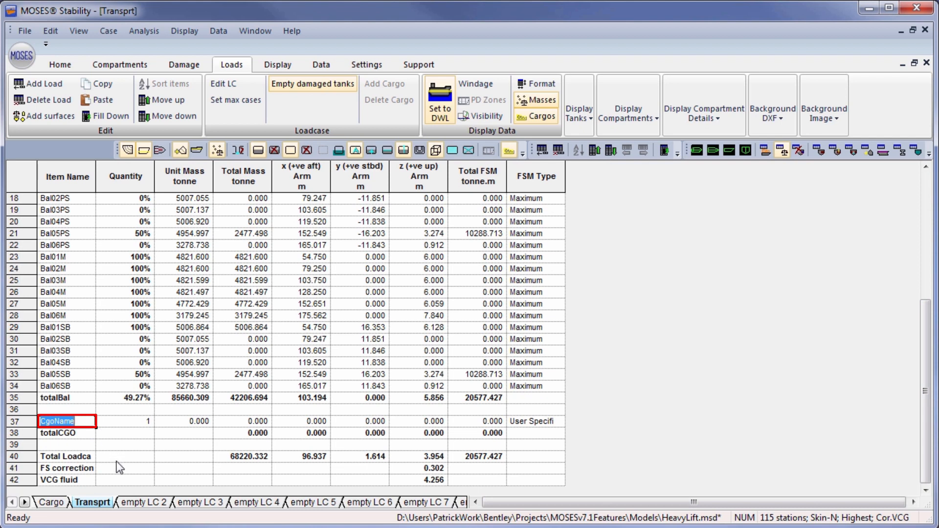
pyautogui.write('Cargo1')
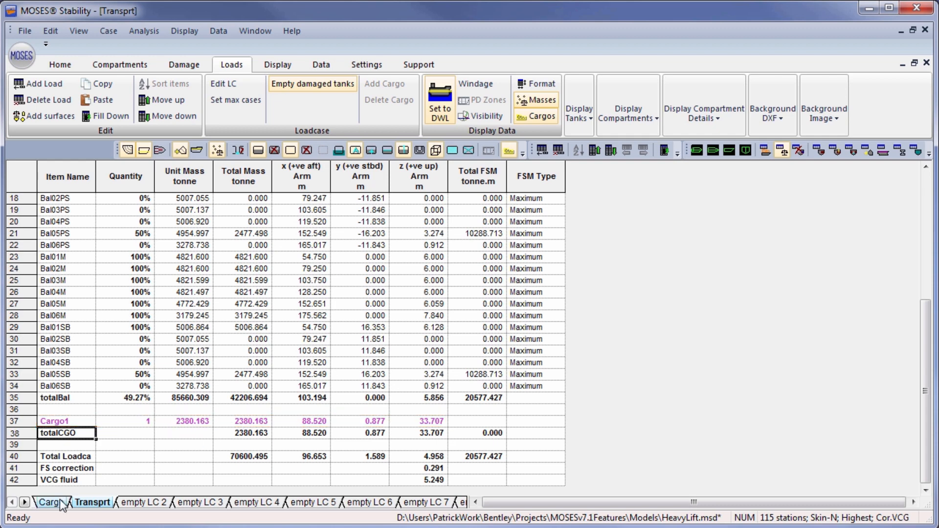
# Step: Change Cargo1's origin x to 70.000 m and check its Transprt arm of 108.520 m
pyautogui.click(52, 501)
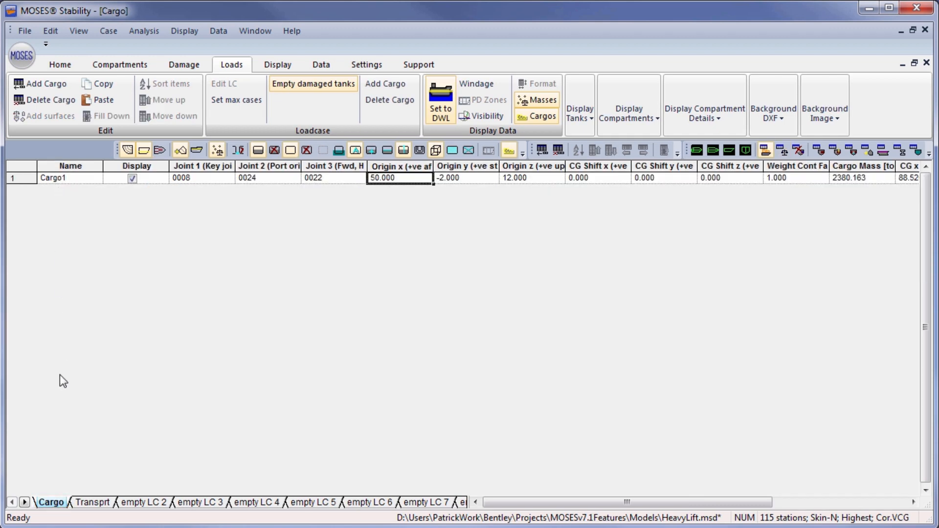
pyautogui.moveTo(260, 393)
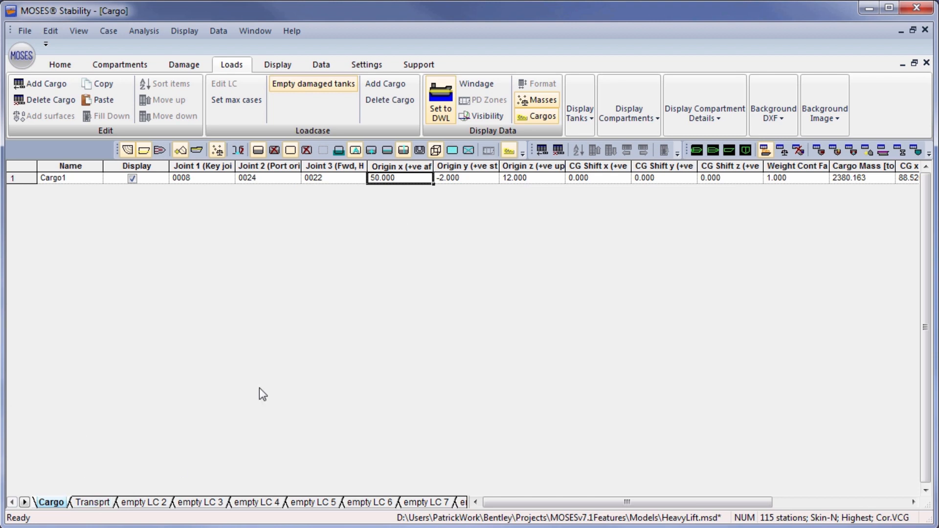
pyautogui.click(400, 177)
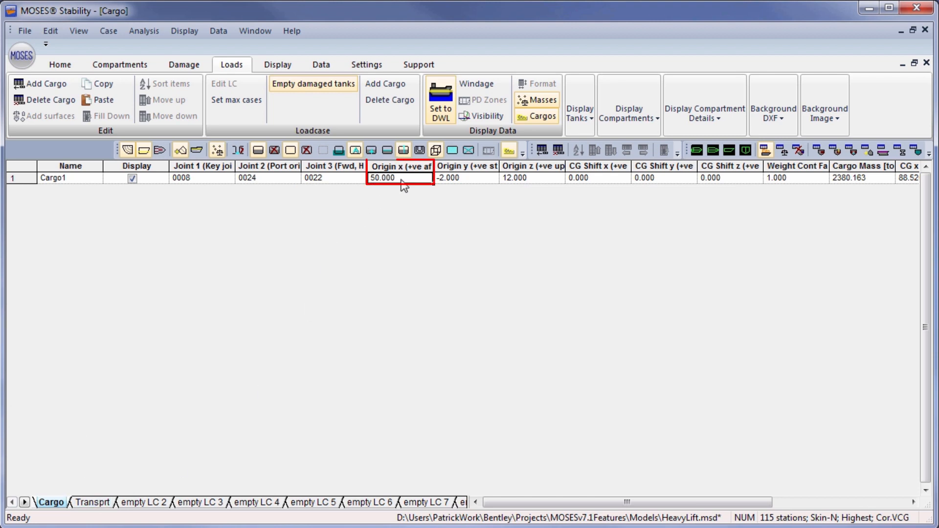
pyautogui.click(92, 503)
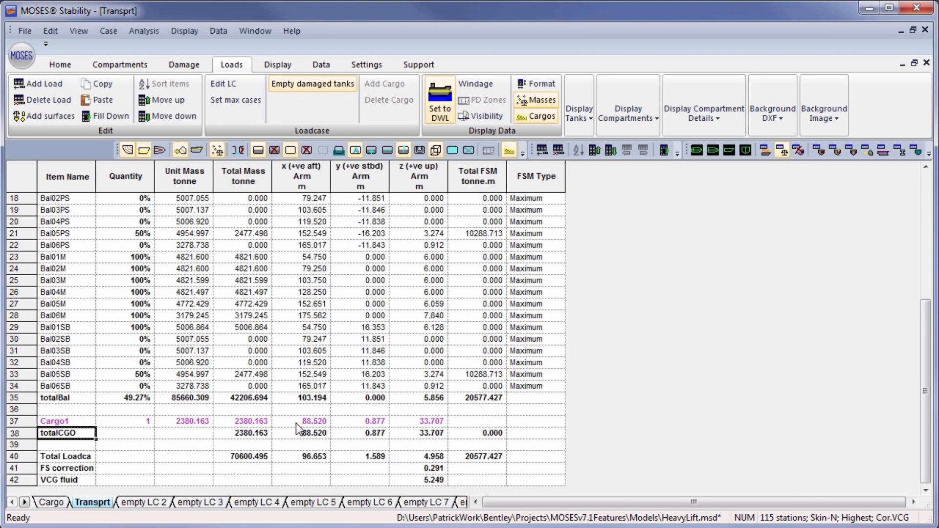
pyautogui.click(302, 421)
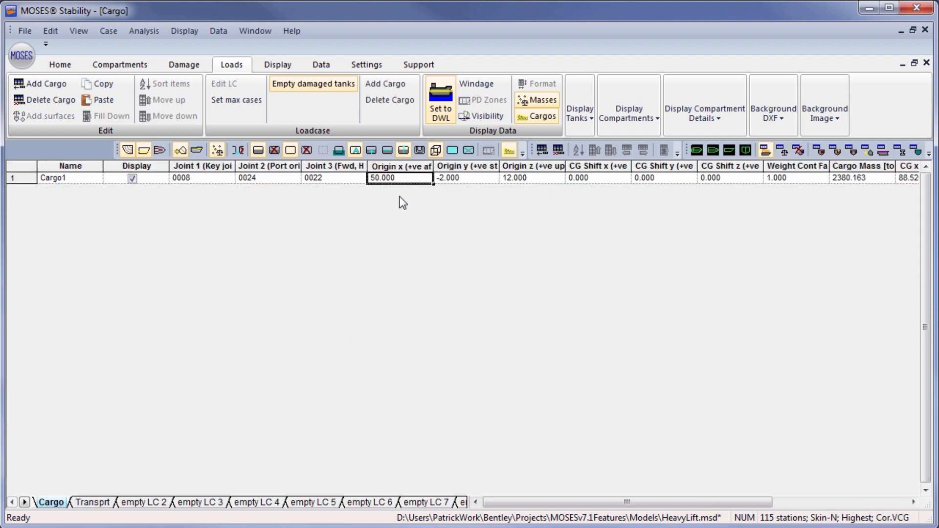
pyautogui.write('7')
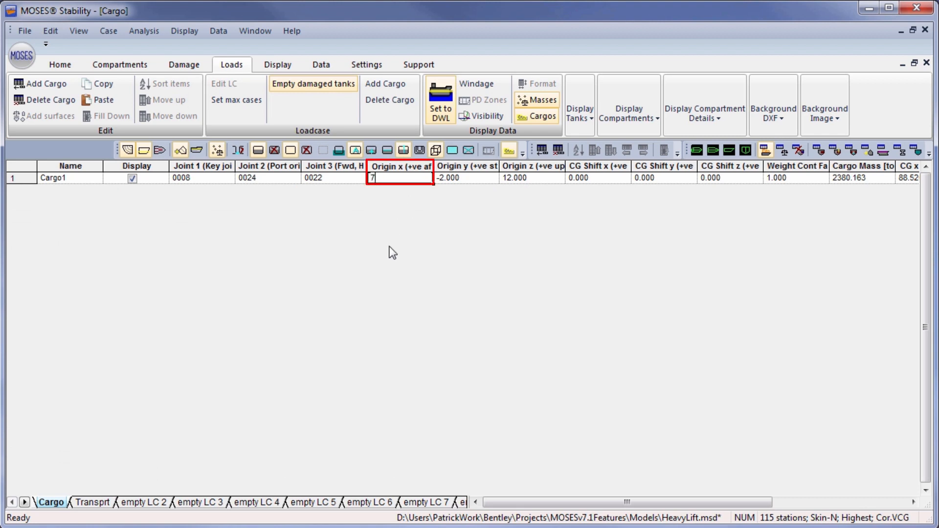
pyautogui.write('0.000')
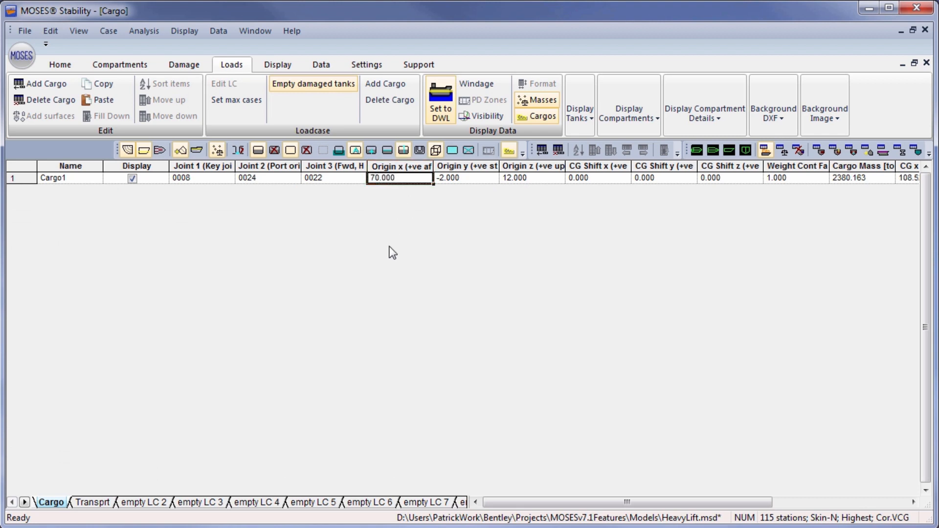
pyautogui.click(92, 501)
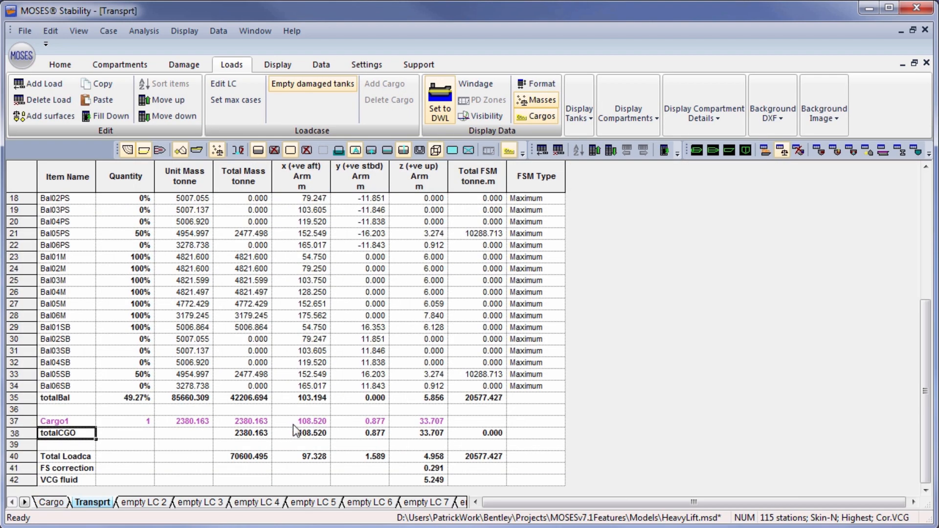
pyautogui.moveTo(291, 466)
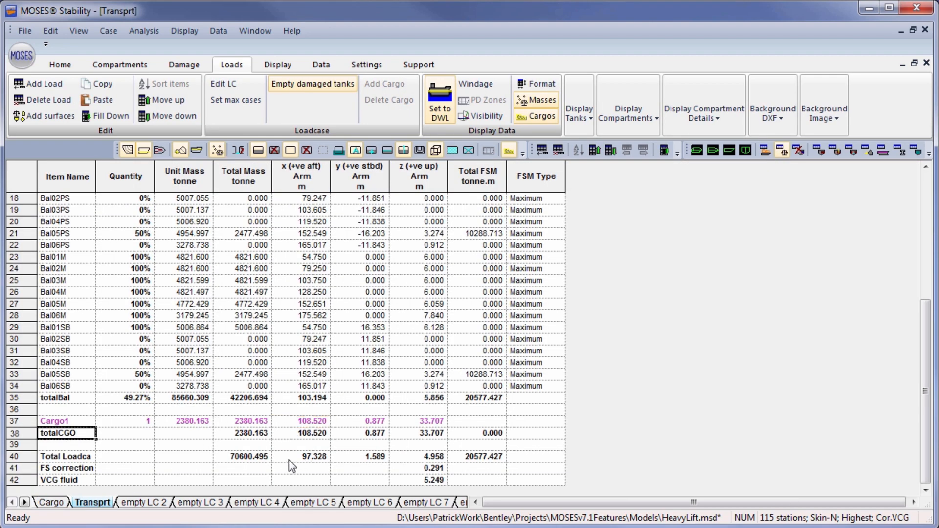
pyautogui.moveTo(581, 334)
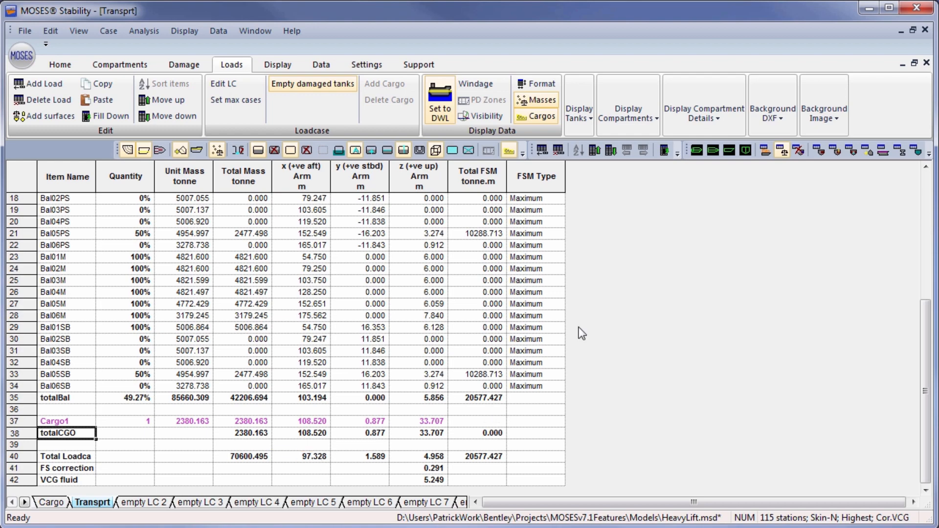
# Step: View the jacket sitting on the vessel deck in 3D perspective
pyautogui.click(696, 150)
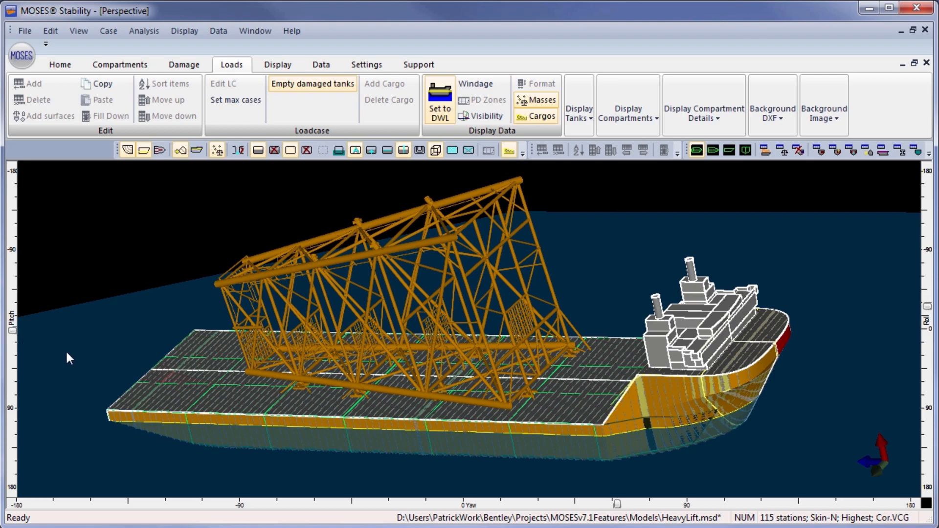
pyautogui.moveTo(547, 406)
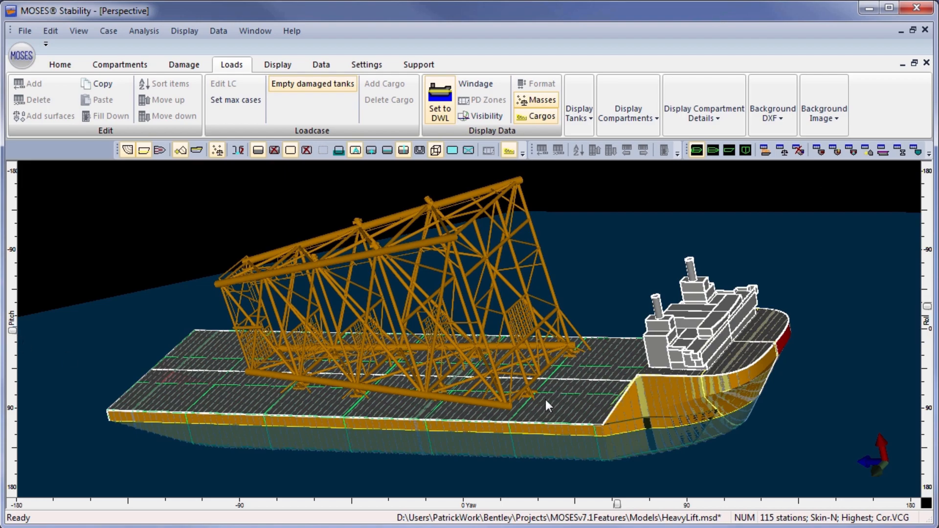